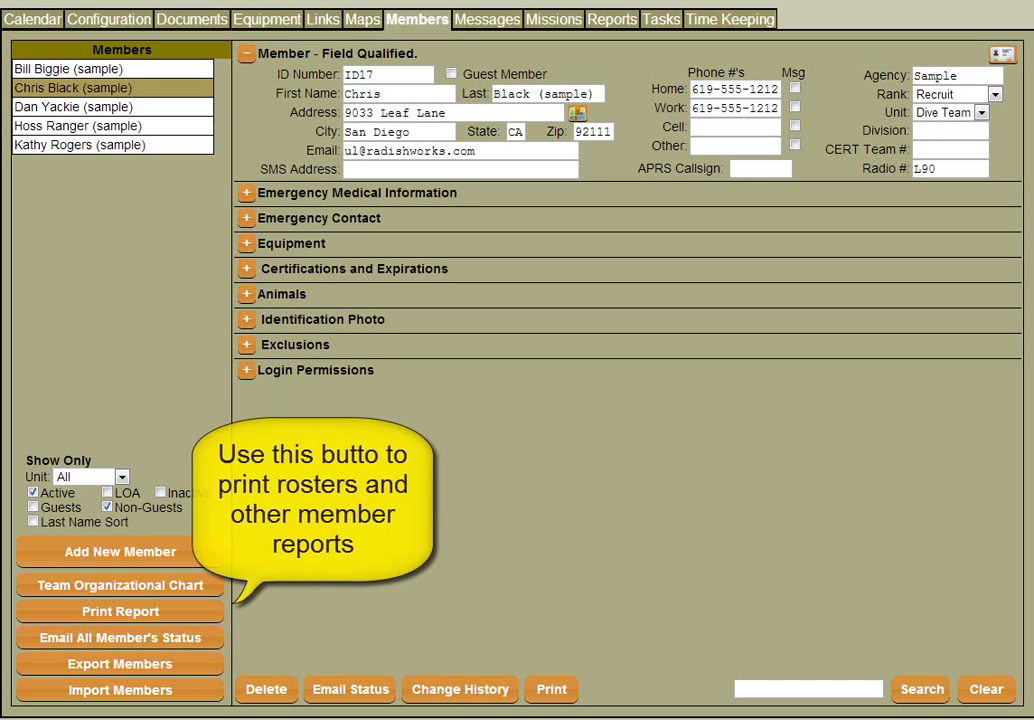
mouse_move(711, 528)
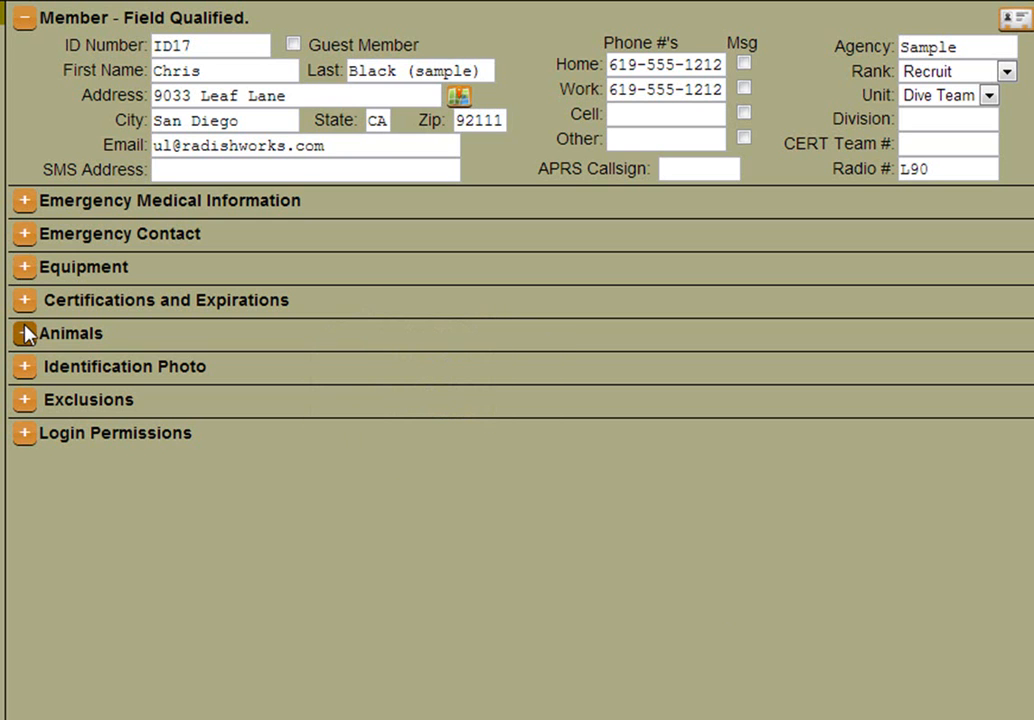
mouse_move(25, 367)
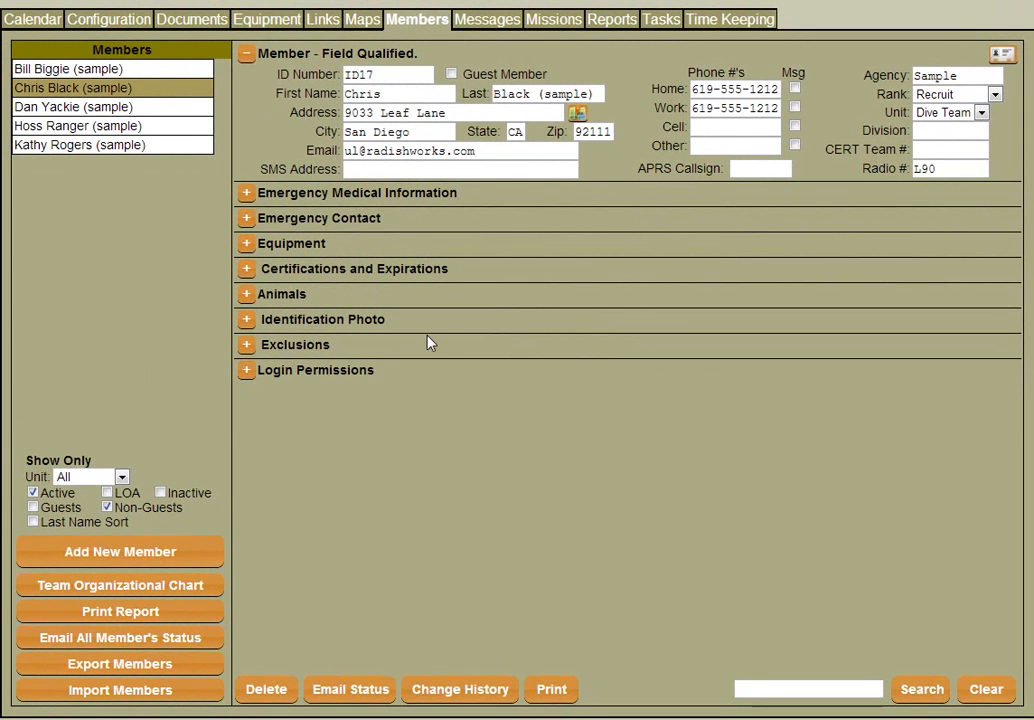
mouse_move(472, 329)
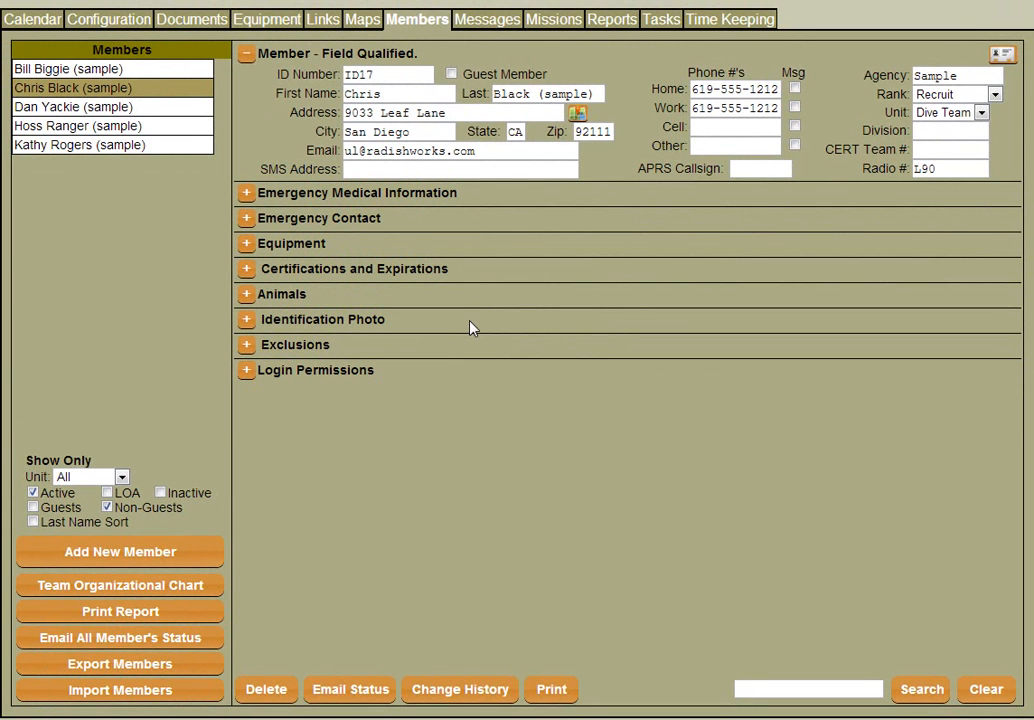
mouse_move(490, 311)
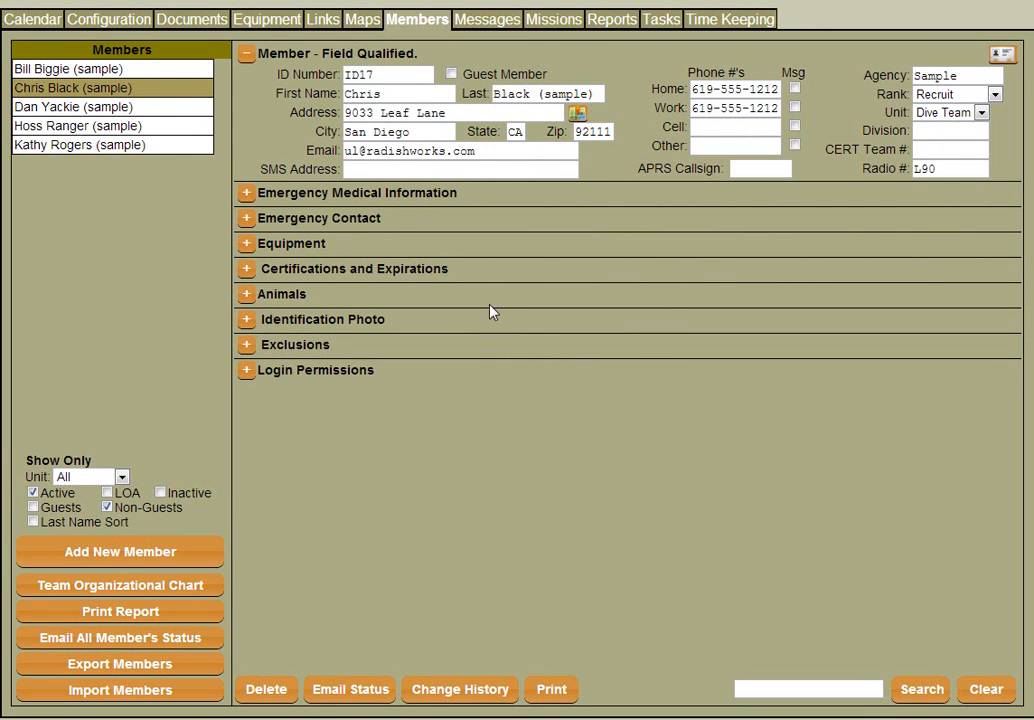
mouse_move(712, 234)
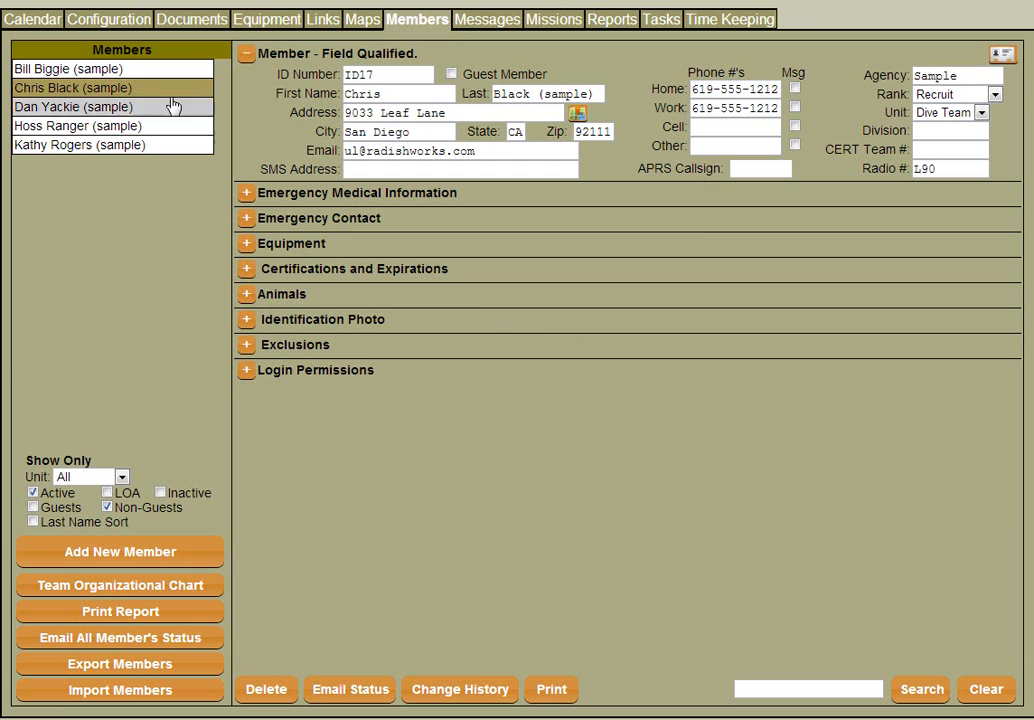
Turn off 'Track Member - Address?' and 'Track Member - Animals?' in Member Fields.
click(108, 19)
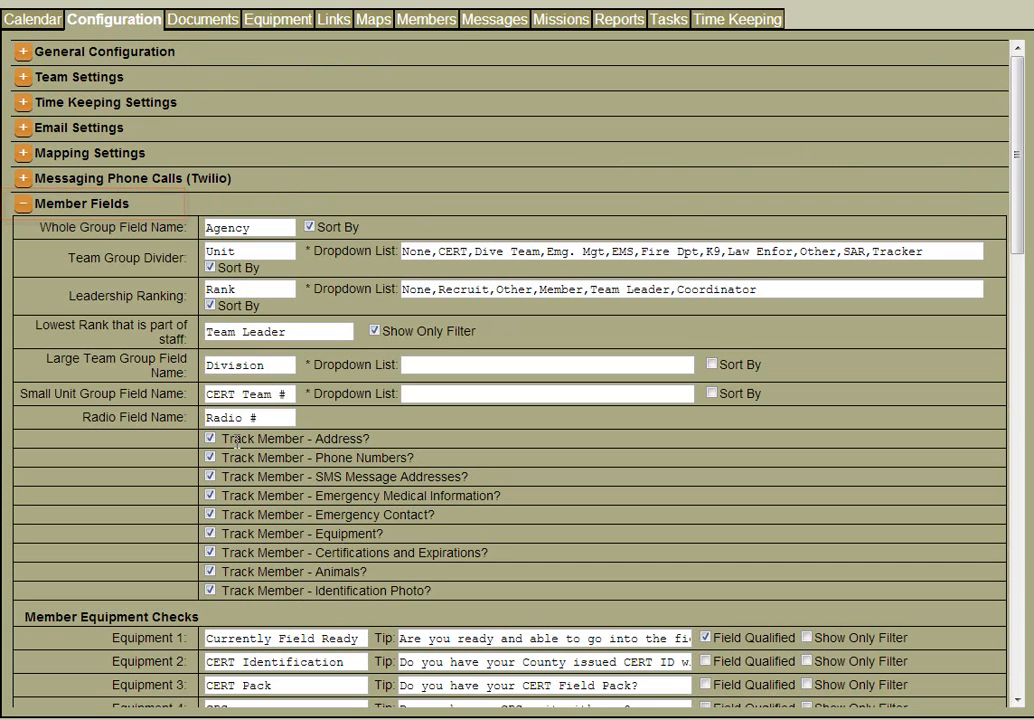
click(210, 438)
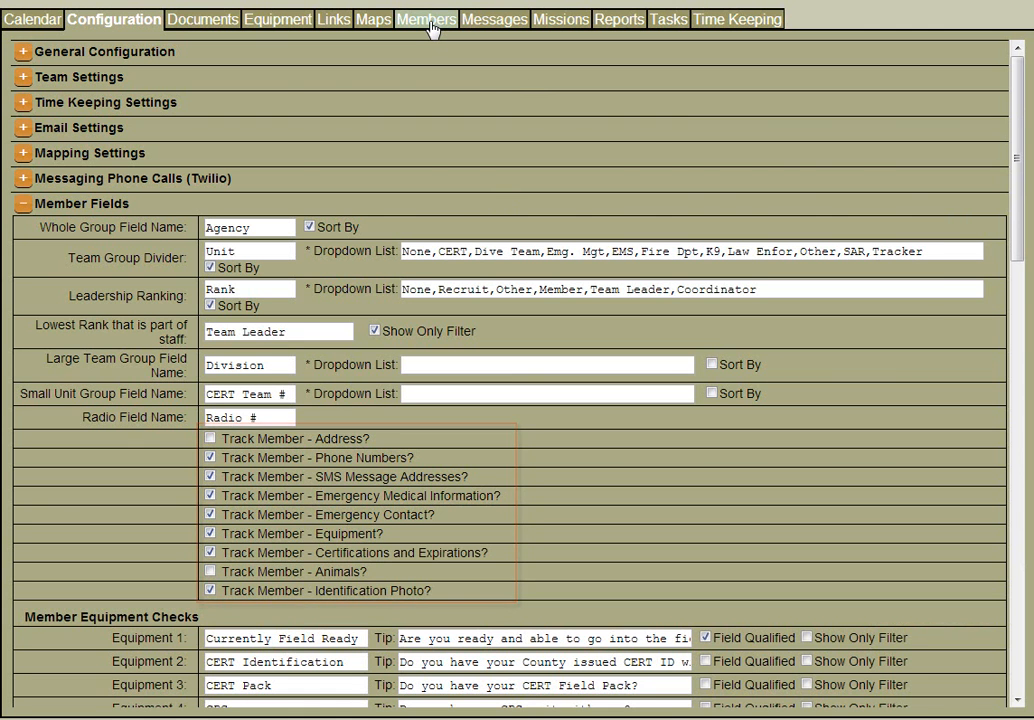
View the member record without address or Animals fields and list the Rank choices.
click(426, 19)
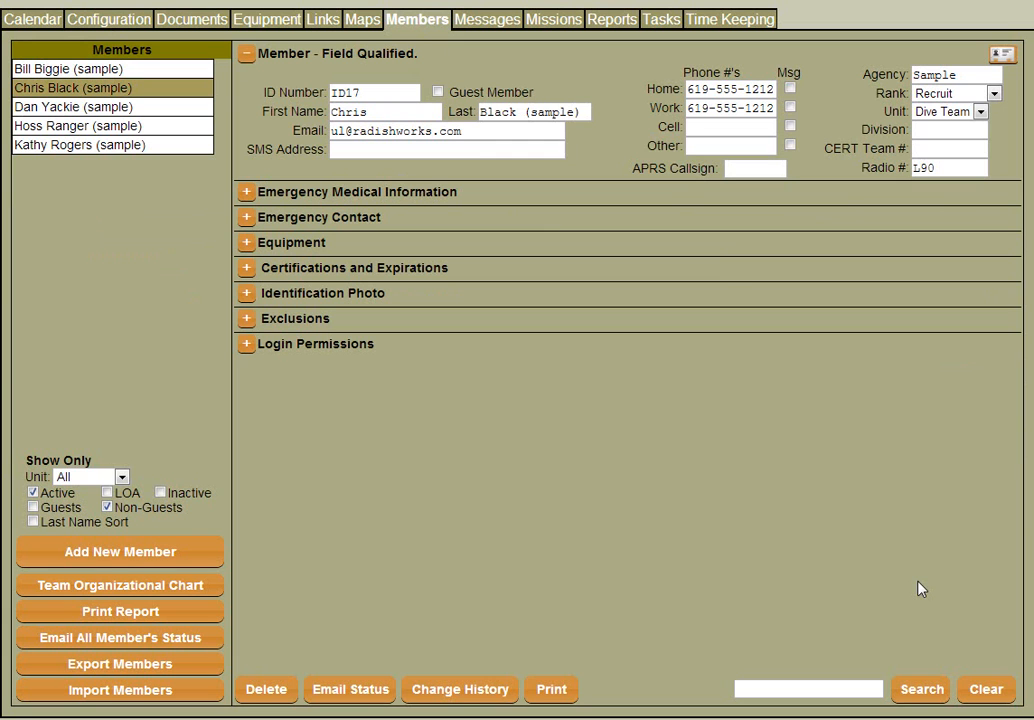
mouse_move(460, 689)
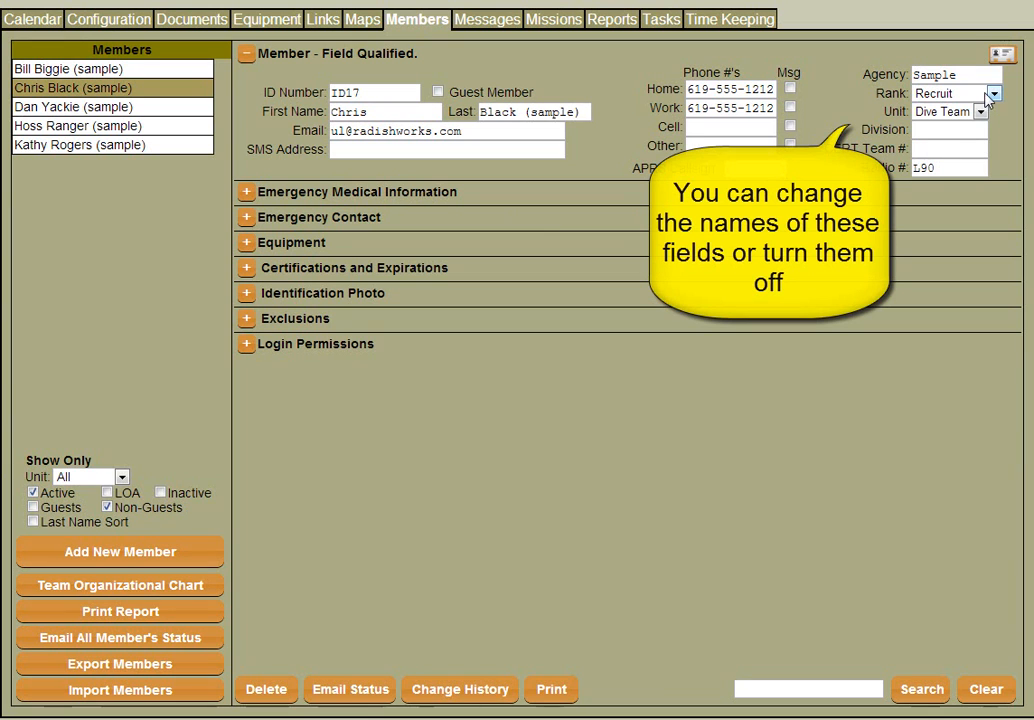
click(993, 93)
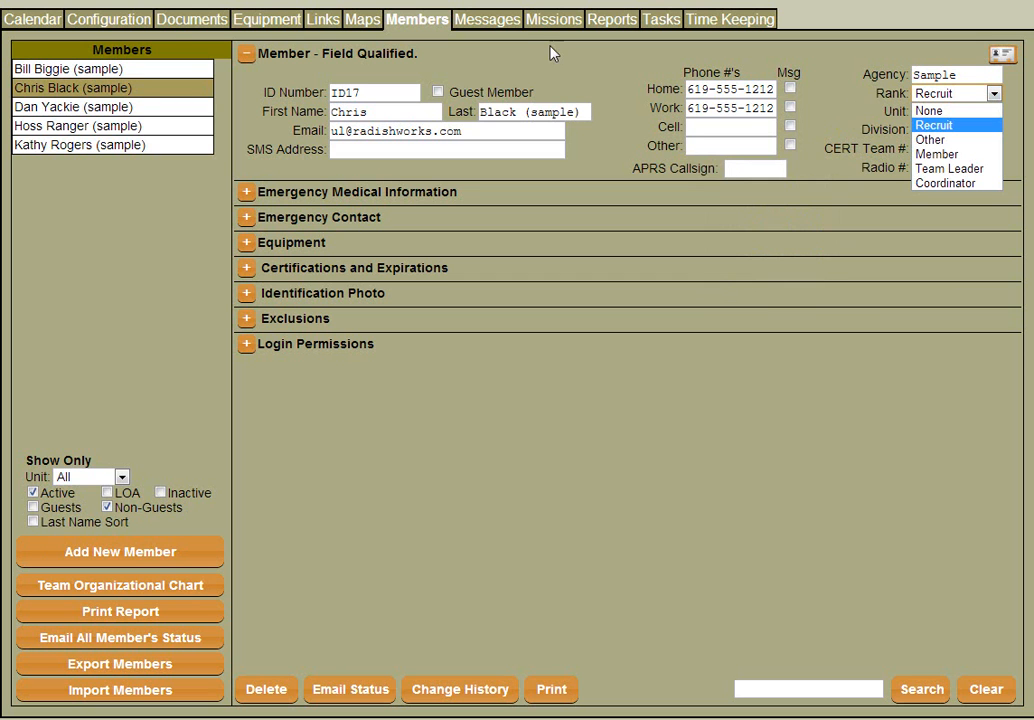
Edit the Leadership Ranking list: 'Team Leader' becomes 'Unit Leader', 'Trainee' added after 'Recruit'.
click(109, 19)
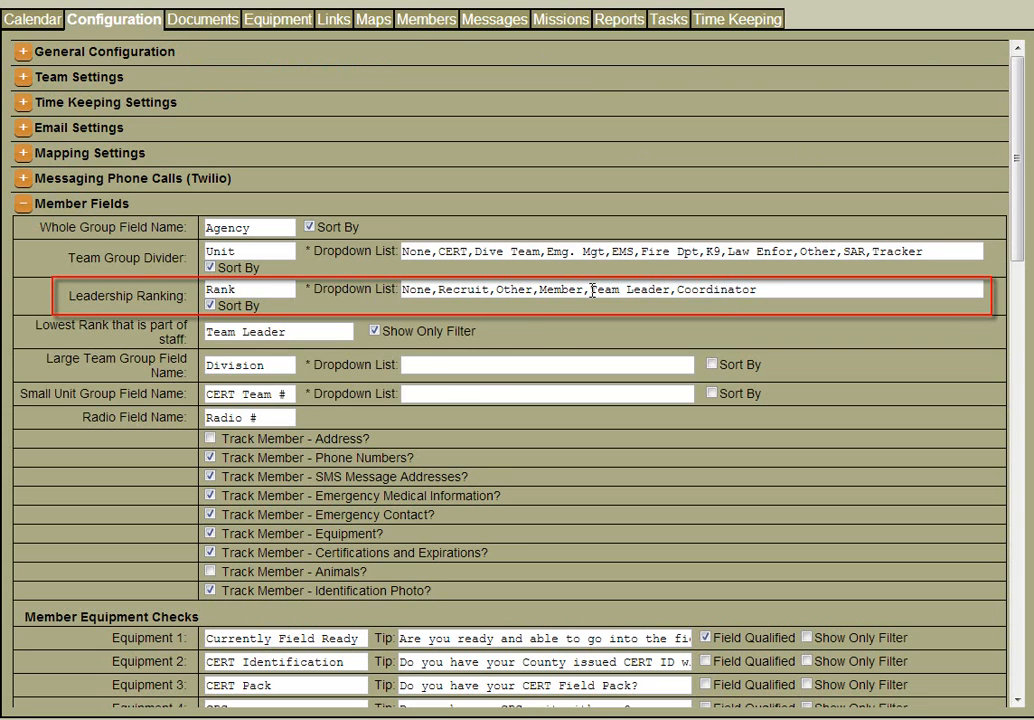
double_click(604, 289)
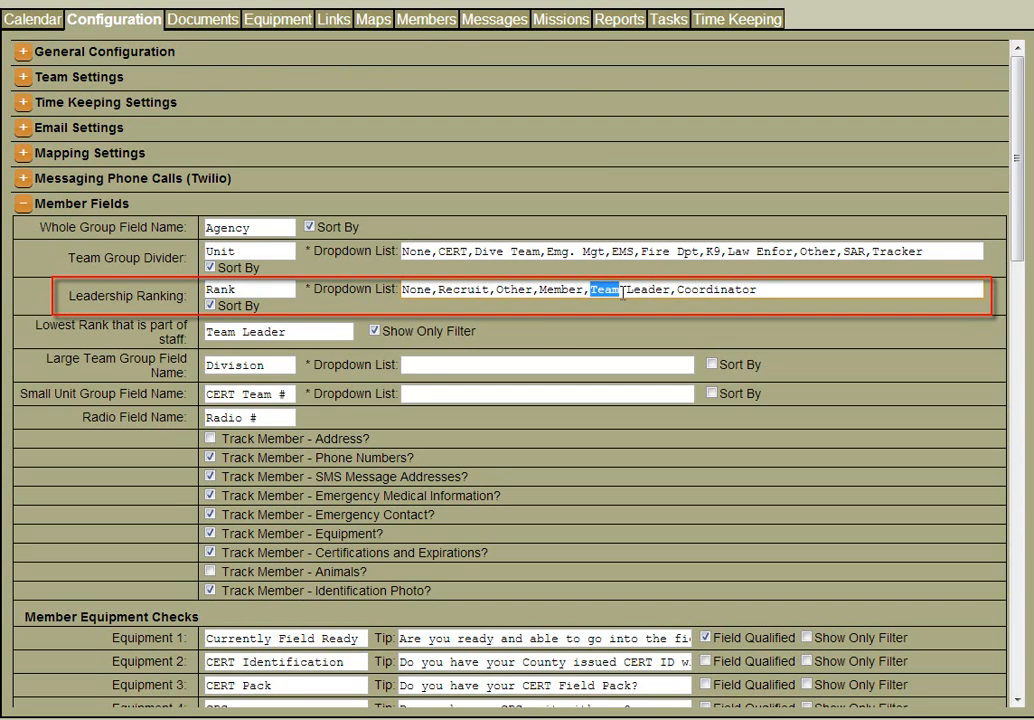
text(Unit)
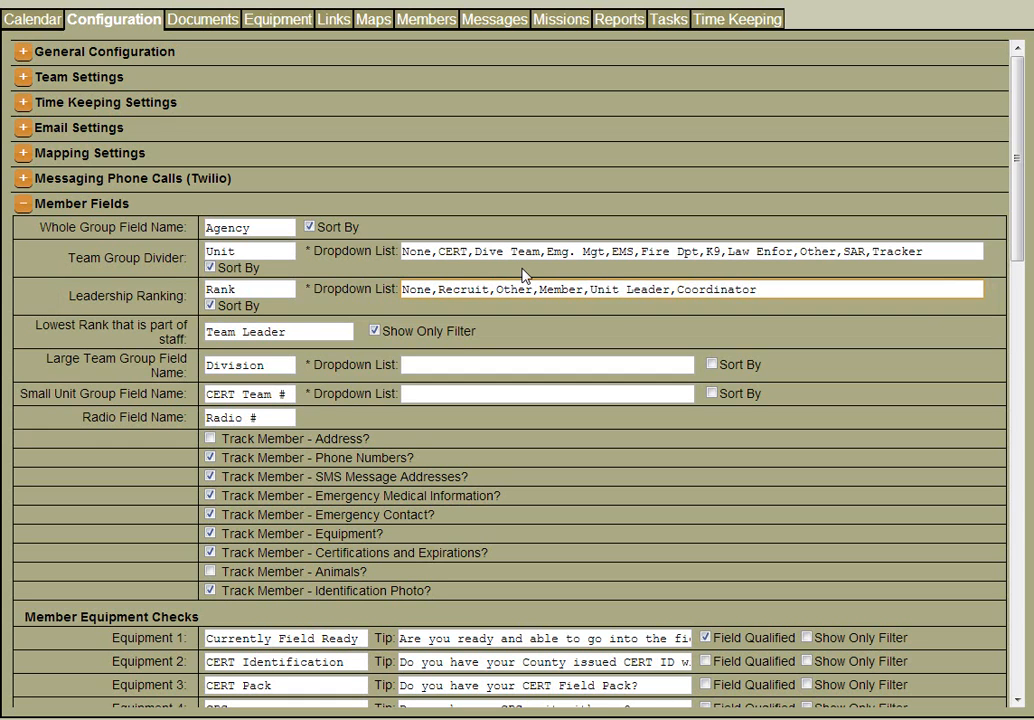
text(Trainee)
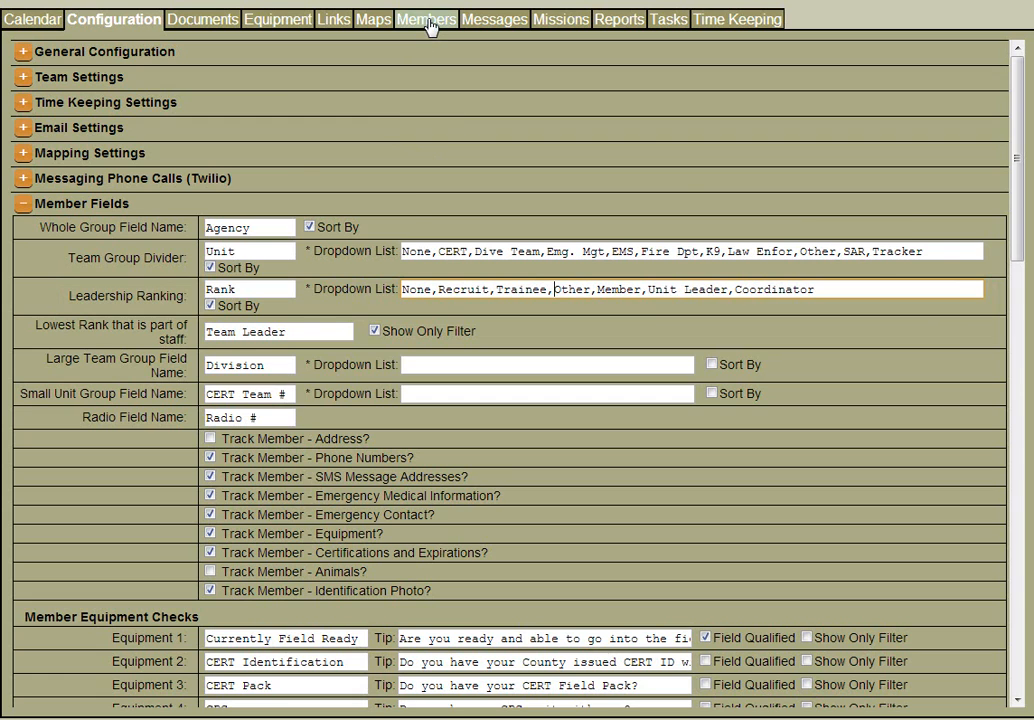
Verify Rank now offers Trainee and Unit Leader, then expand the member's Equipment checklist.
click(426, 19)
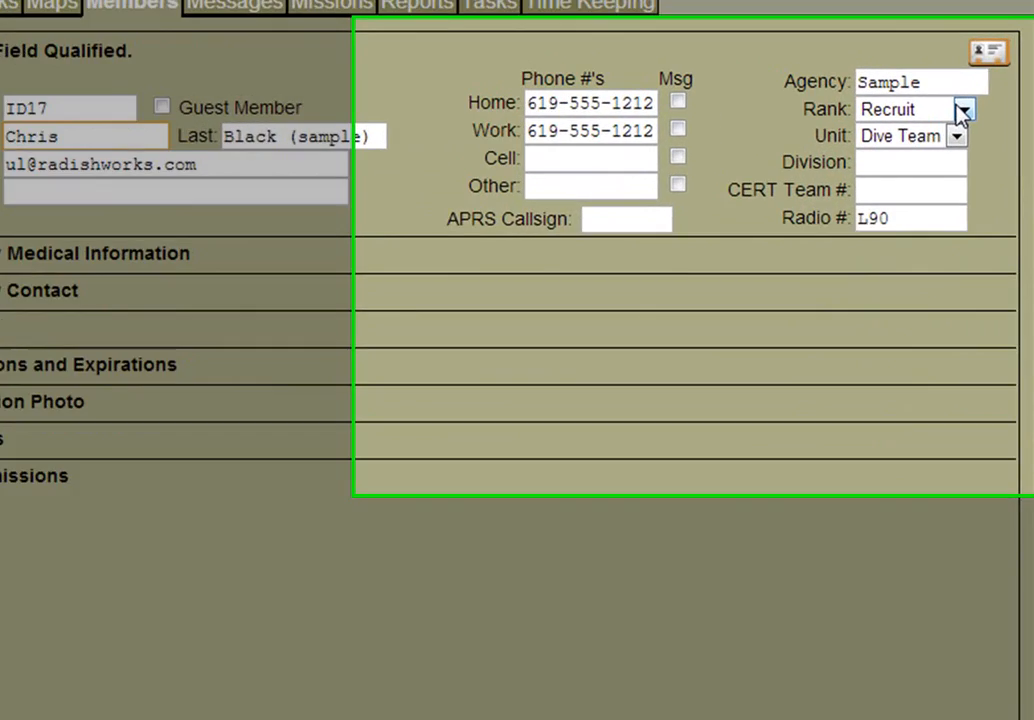
click(963, 109)
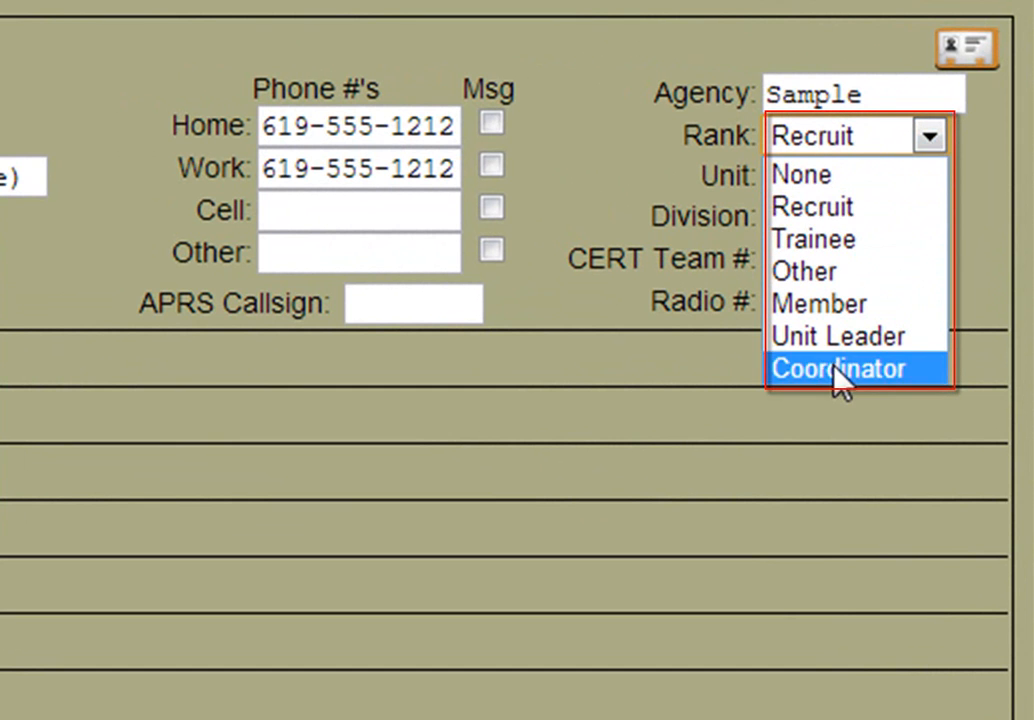
mouse_move(838, 239)
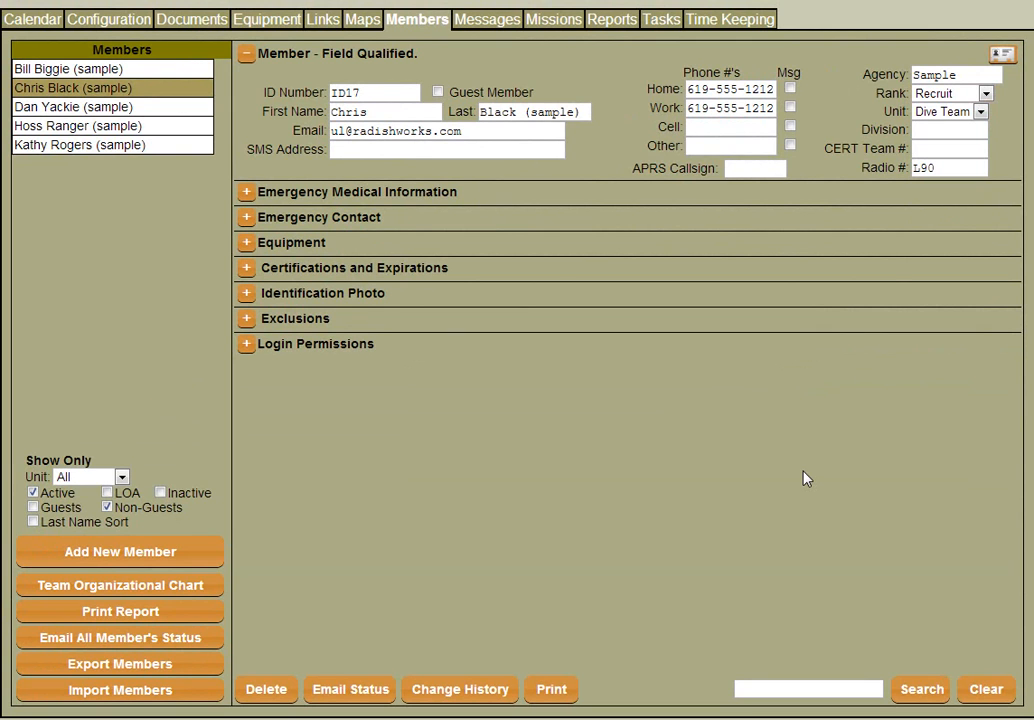
mouse_move(400, 323)
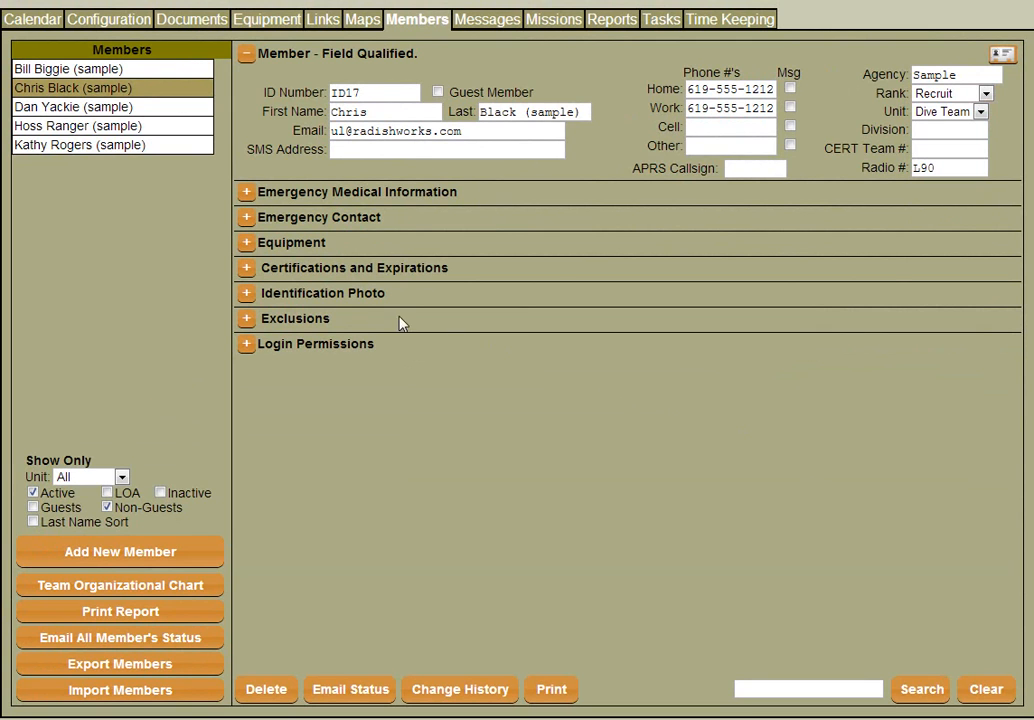
click(246, 242)
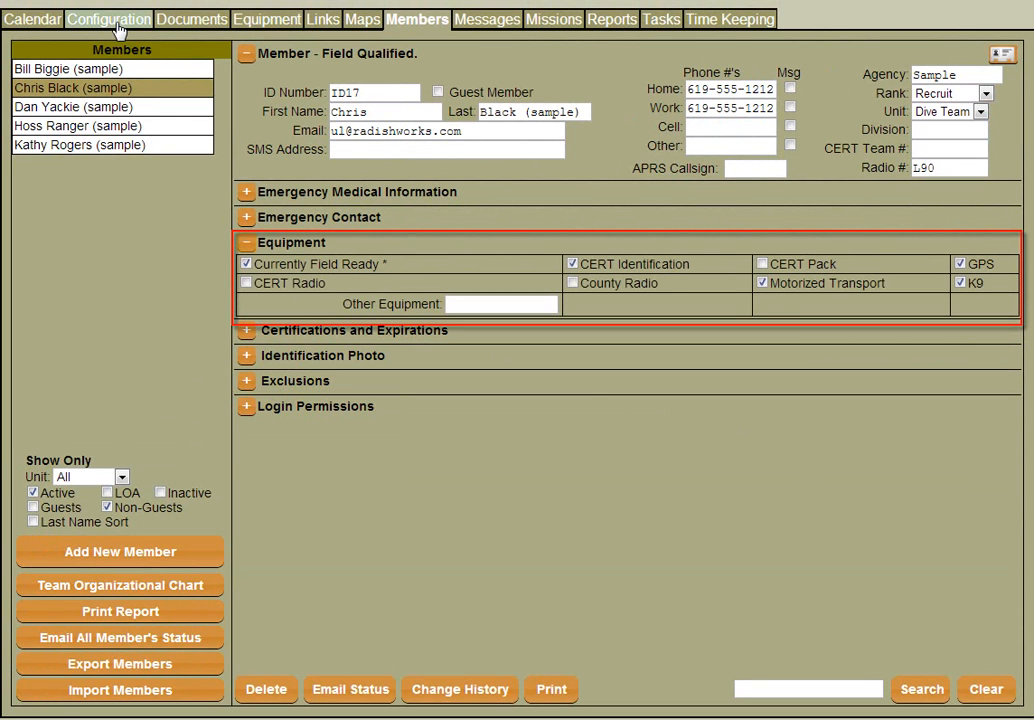
Enter 'Generator' as Equipment 9 under Member Equipment Checks.
click(108, 18)
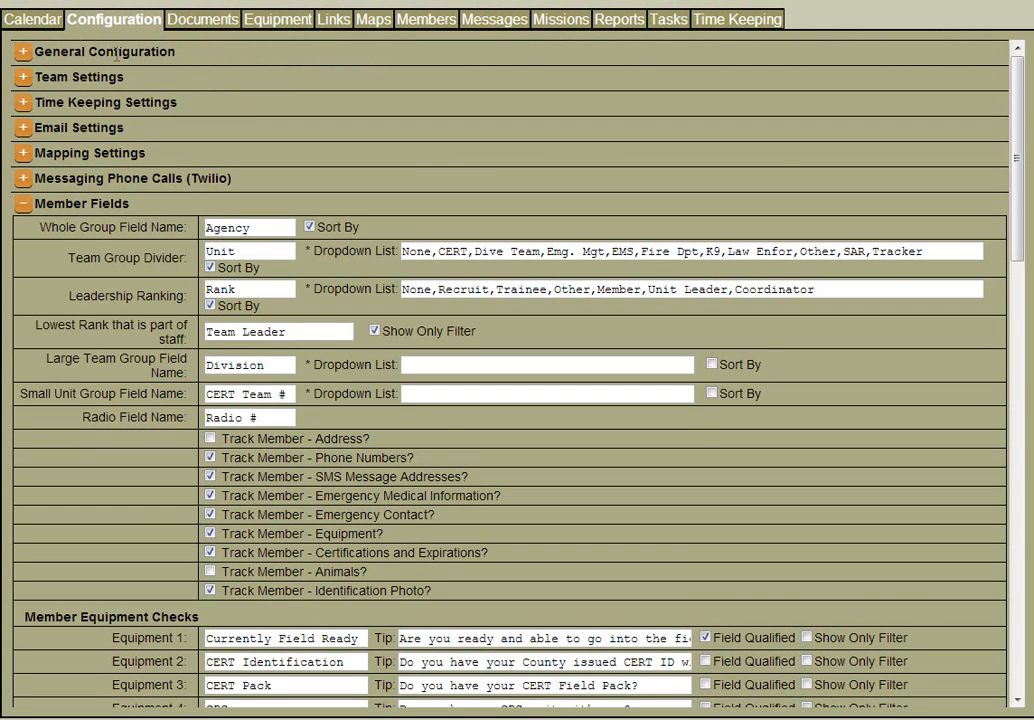
scroll(down, 3)
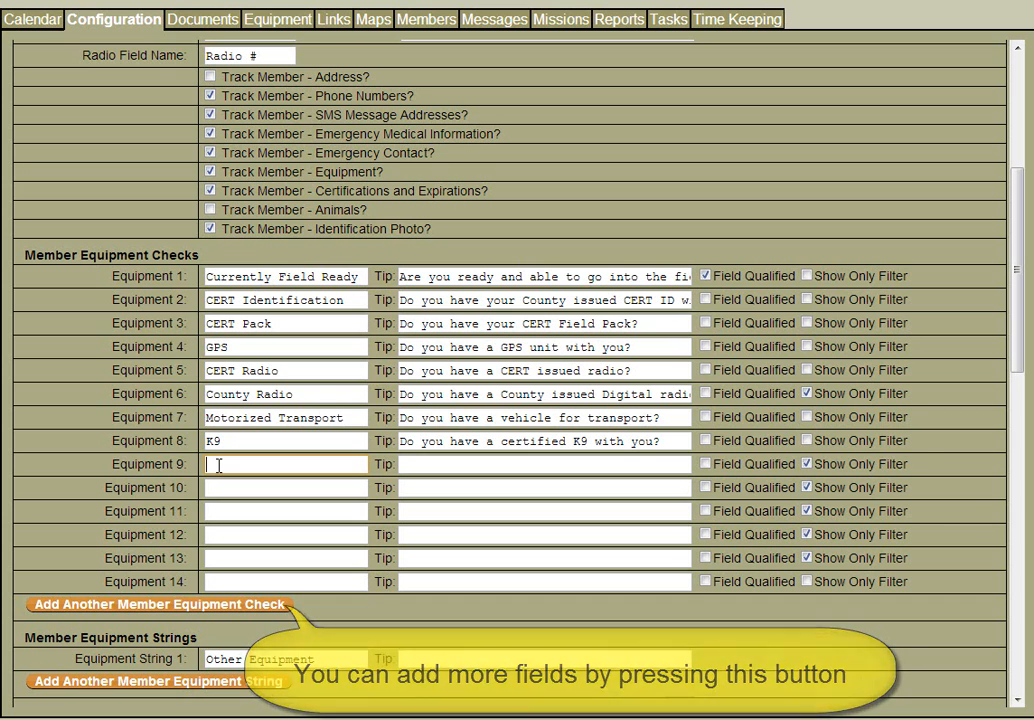
text(Generator)
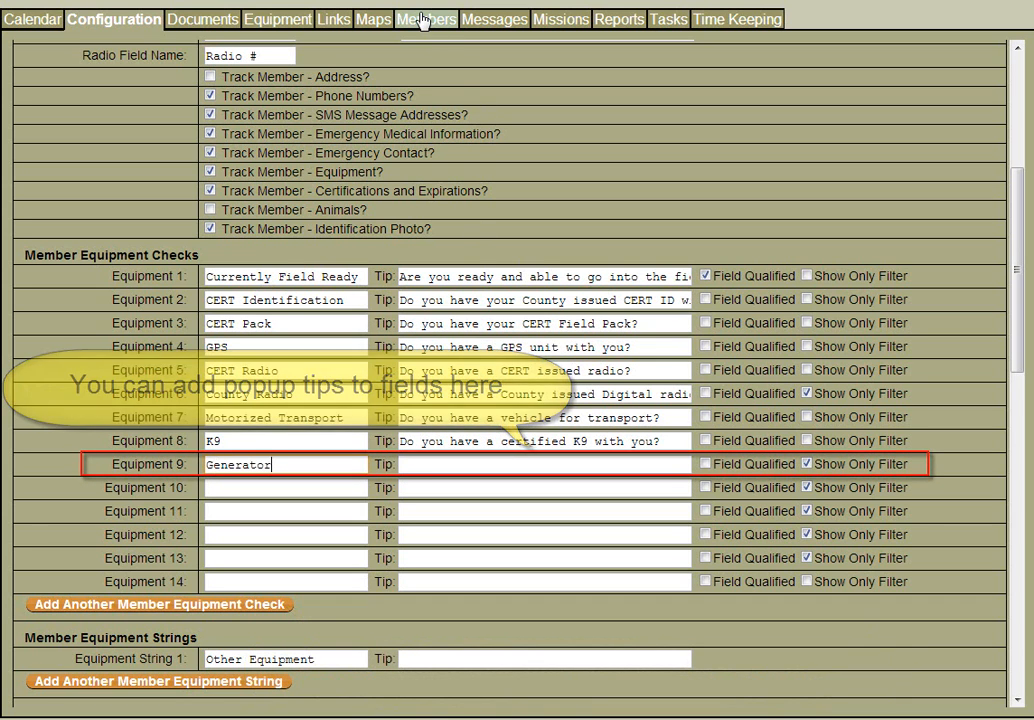
Show a member record listing the Generator check and expand Certifications and Expirations.
click(426, 19)
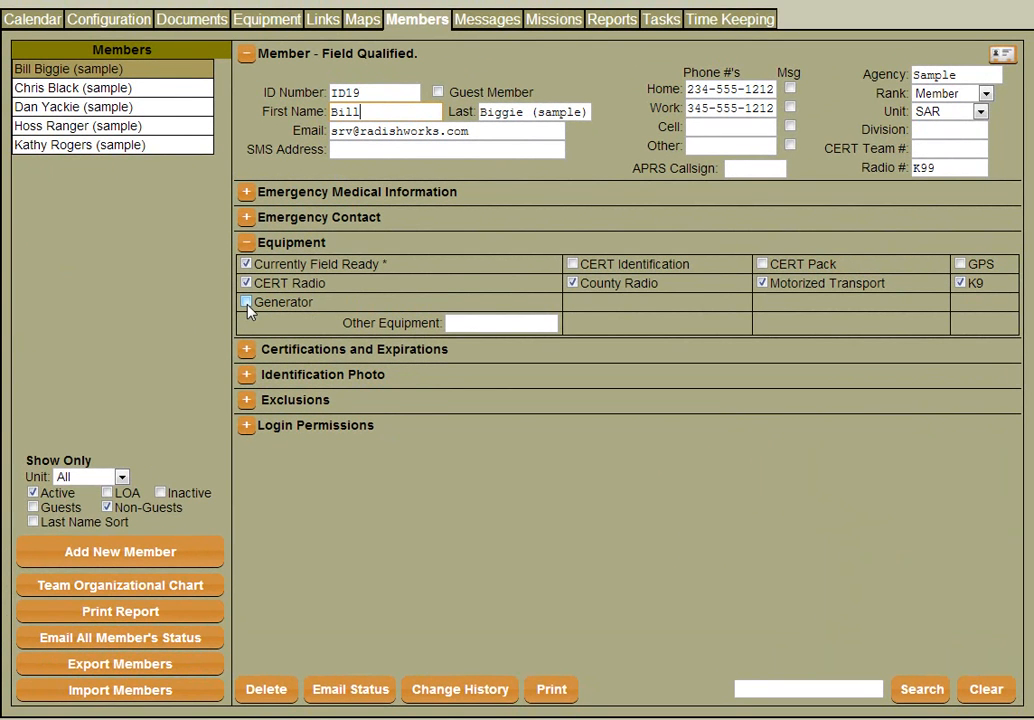
click(246, 349)
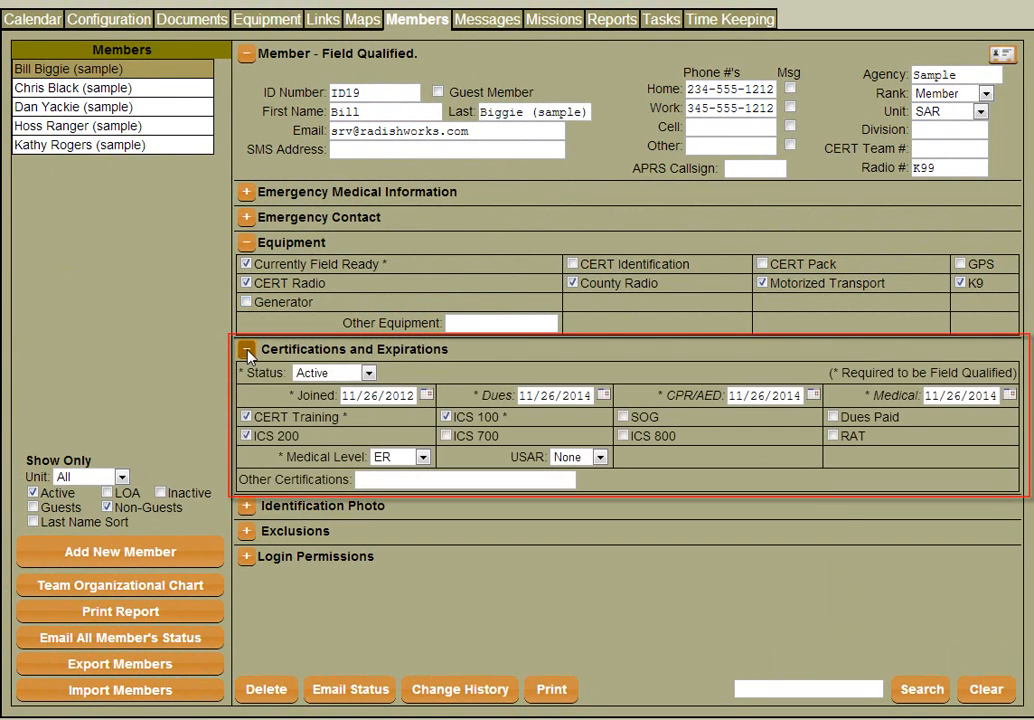